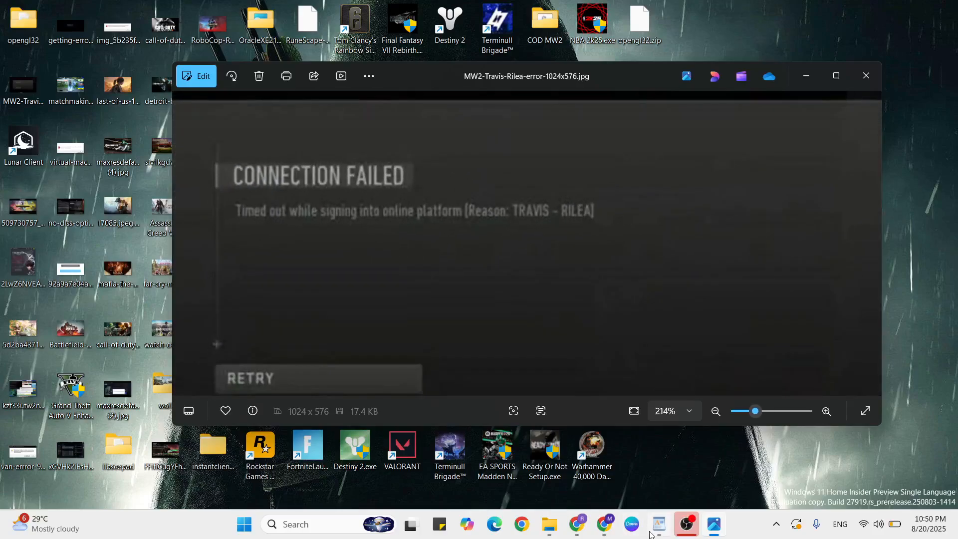
Close the Photos window showing the MW2 connection-failed screenshot
left_click(658, 524)
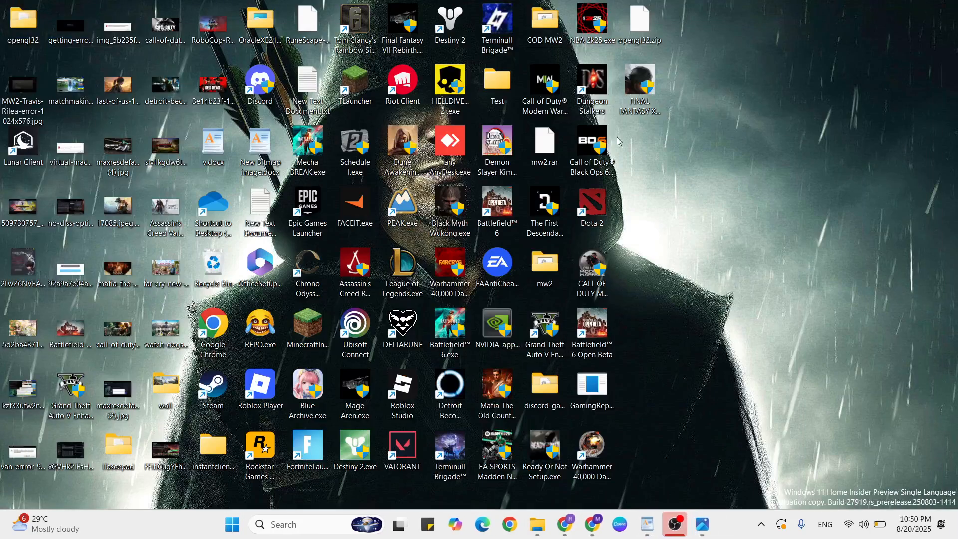
Enable Windows 8 compatibility mode and Run as administrator in Black Ops 6 shortcut properties
left_click(590, 146)
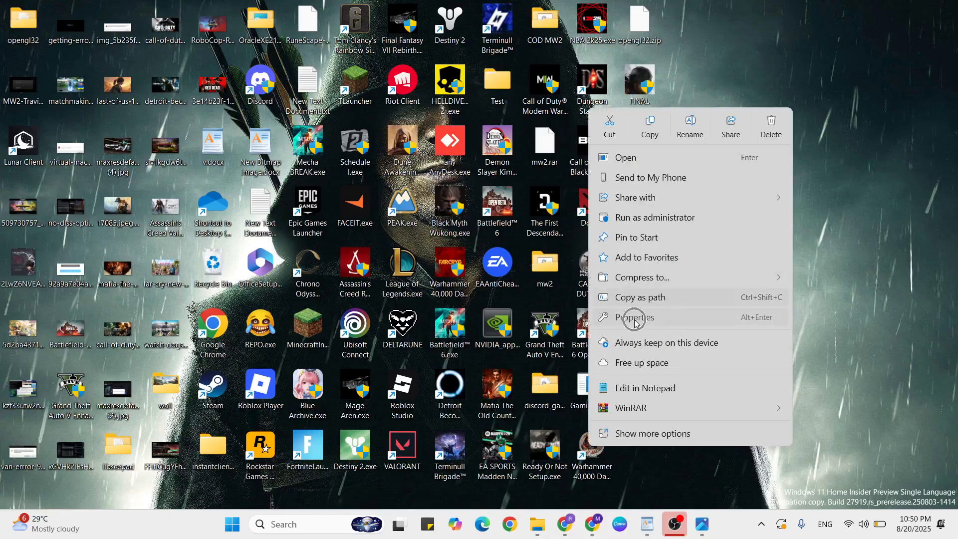
left_click(634, 318)
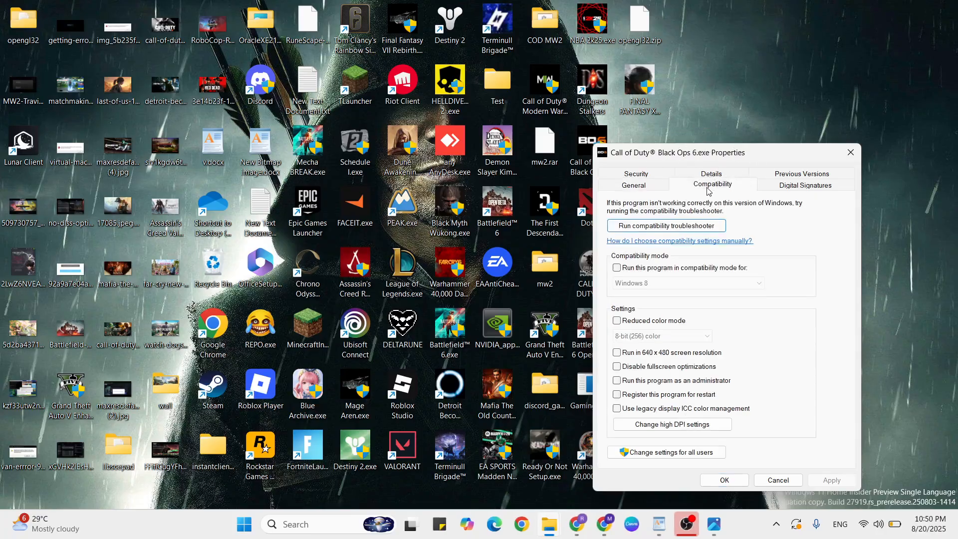
left_click(616, 268)
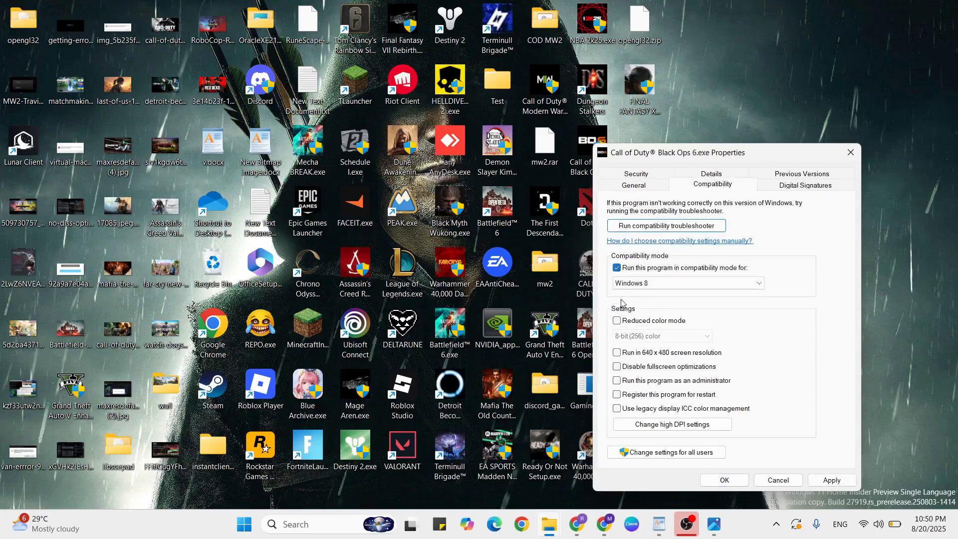
left_click(617, 381)
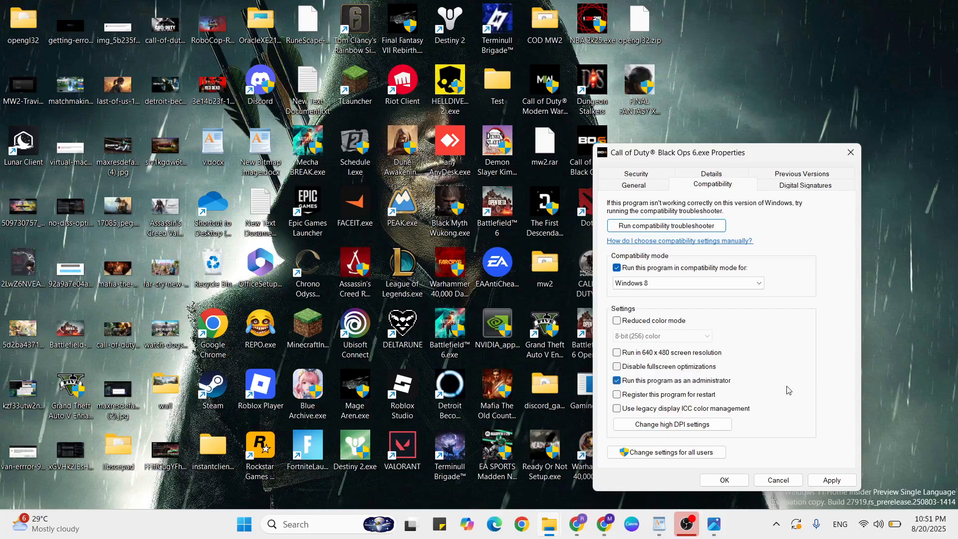
mouse_move(778, 479)
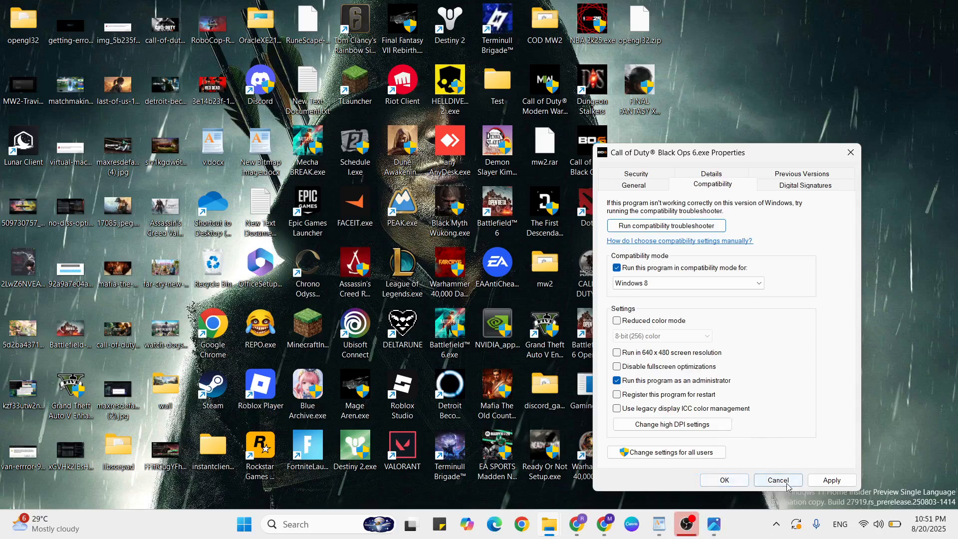
left_click(778, 480)
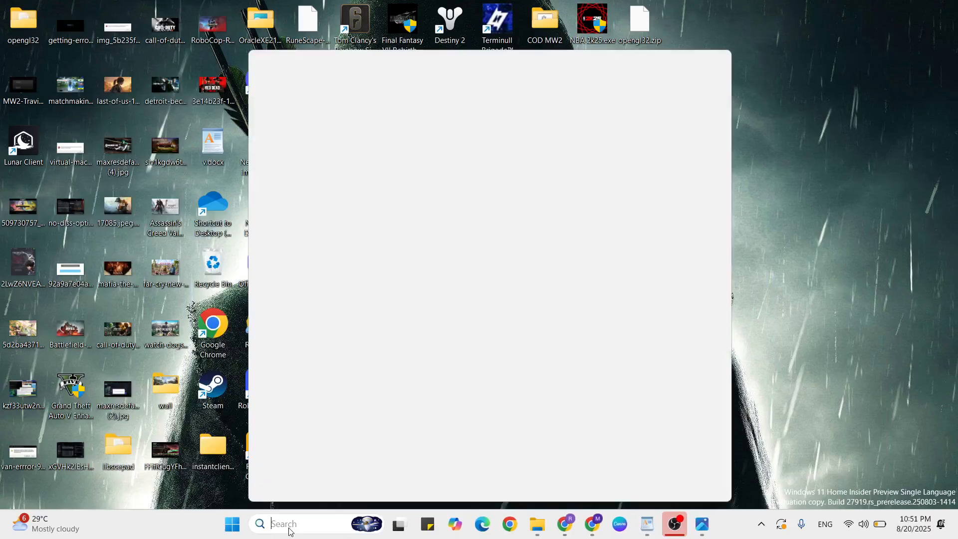
Open Settings' Network reset under Advanced network settings and start resetting all network adapters
type("e")
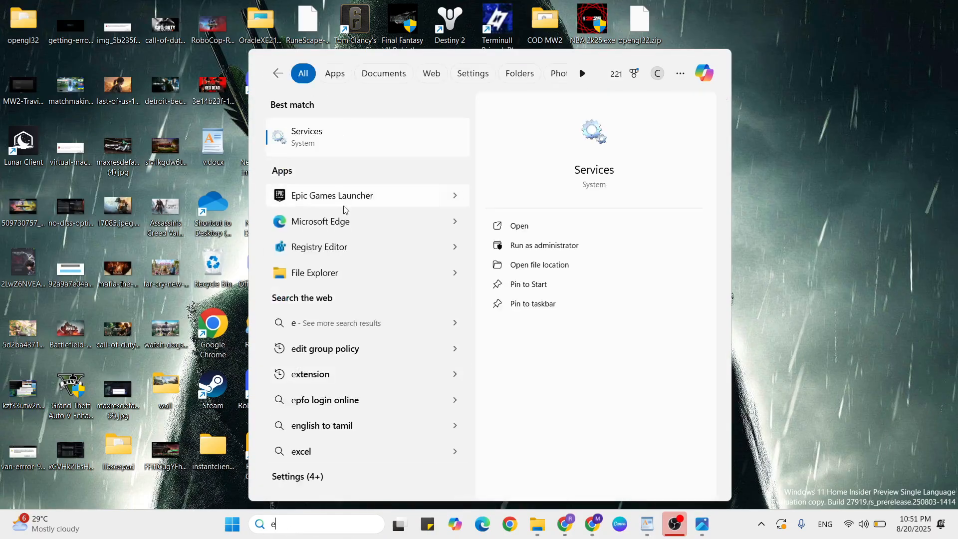
type("s")
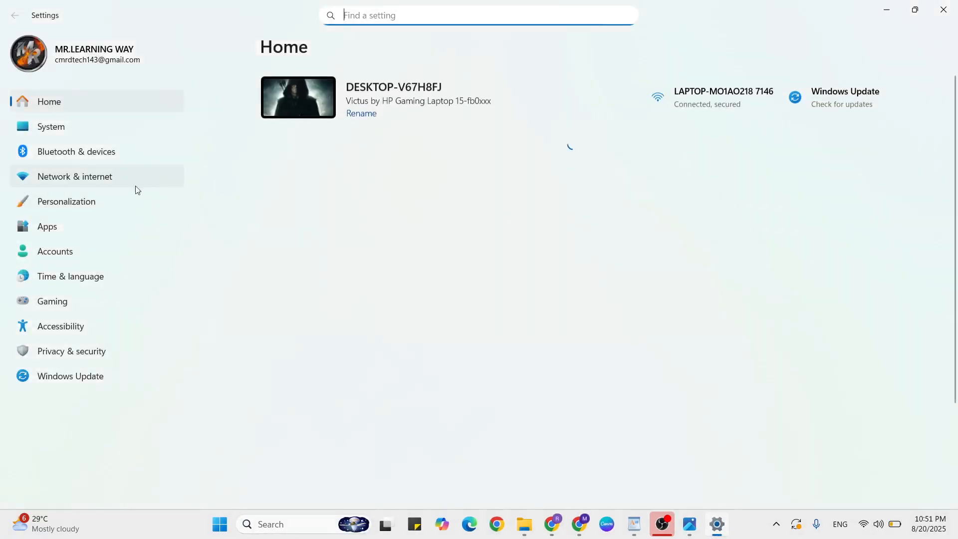
left_click(74, 177)
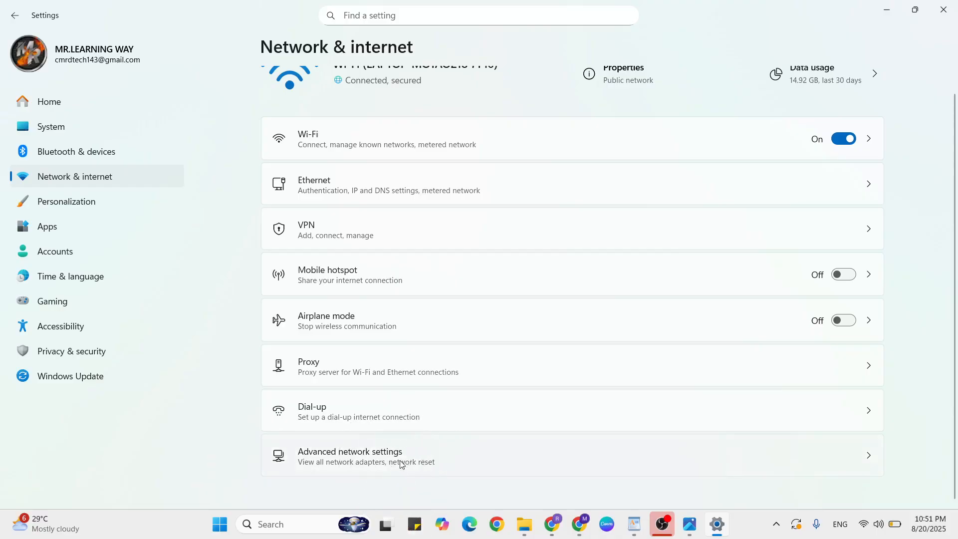
left_click(350, 455)
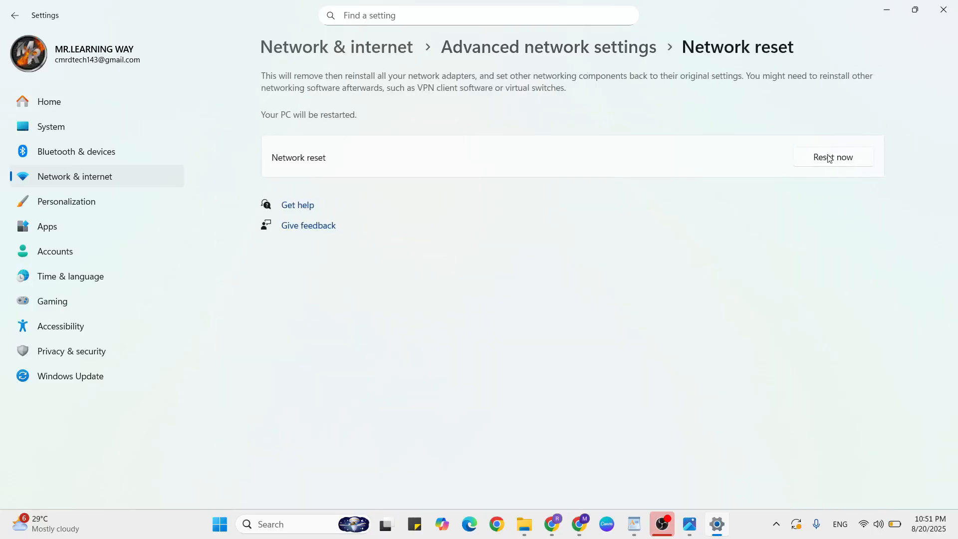
left_click(832, 158)
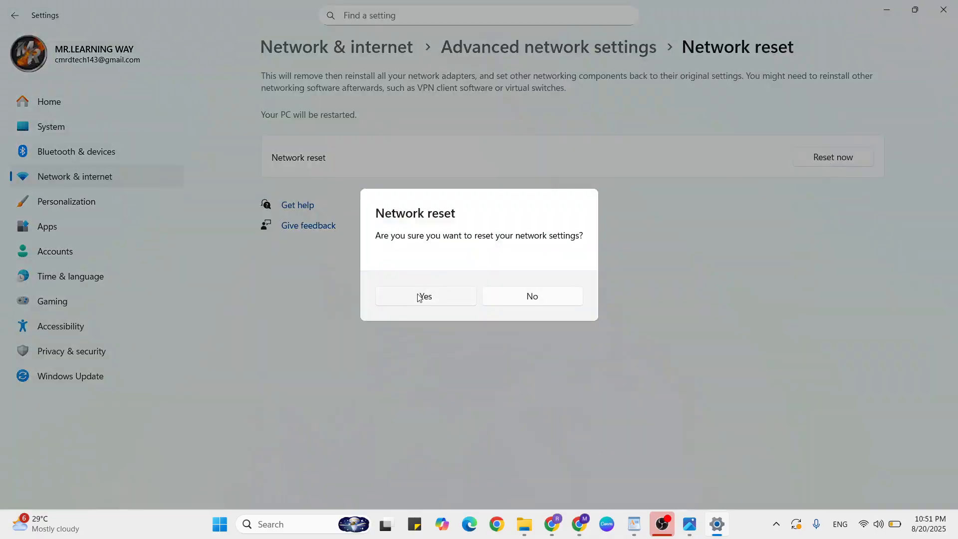
mouse_move(525, 306)
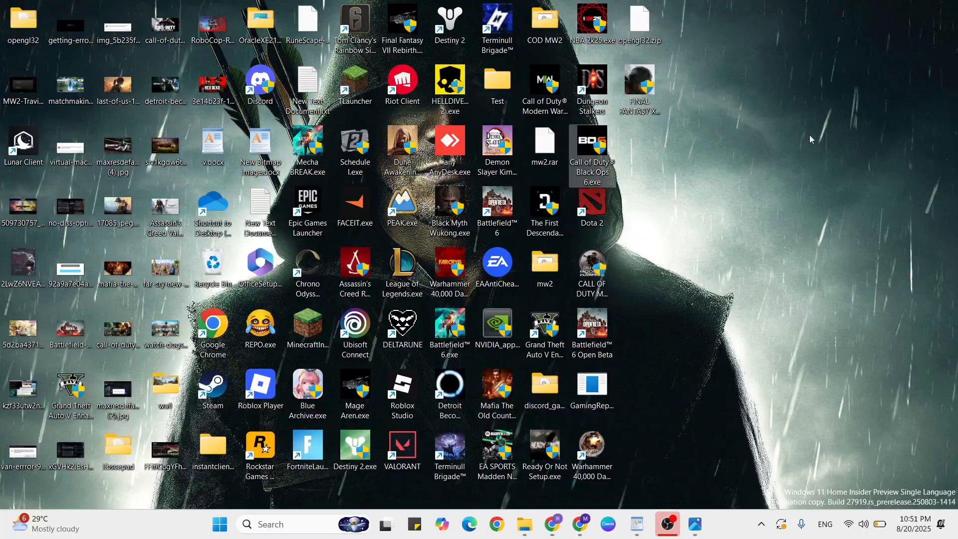
Double-click the Steam shortcut on the desktop to launch Steam
double_click(212, 144)
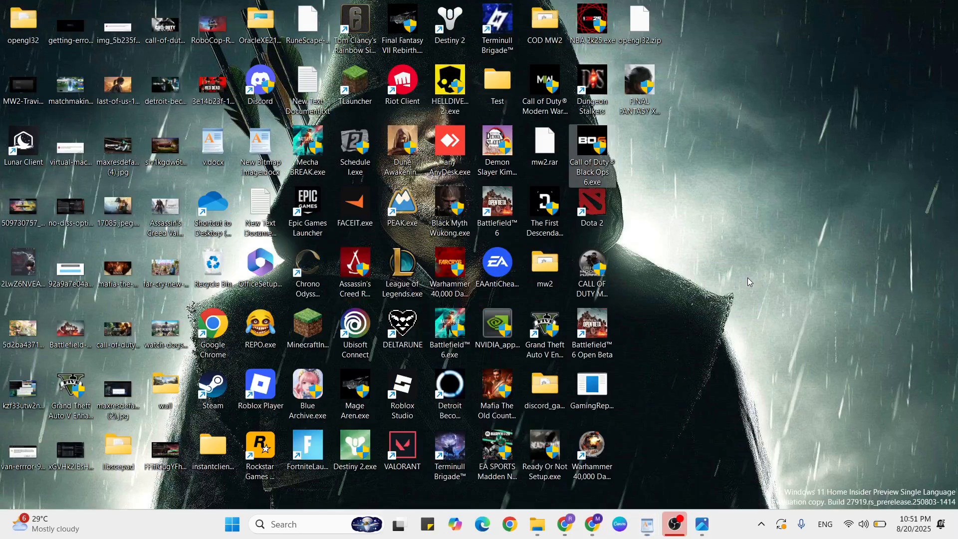
mouse_move(174, 364)
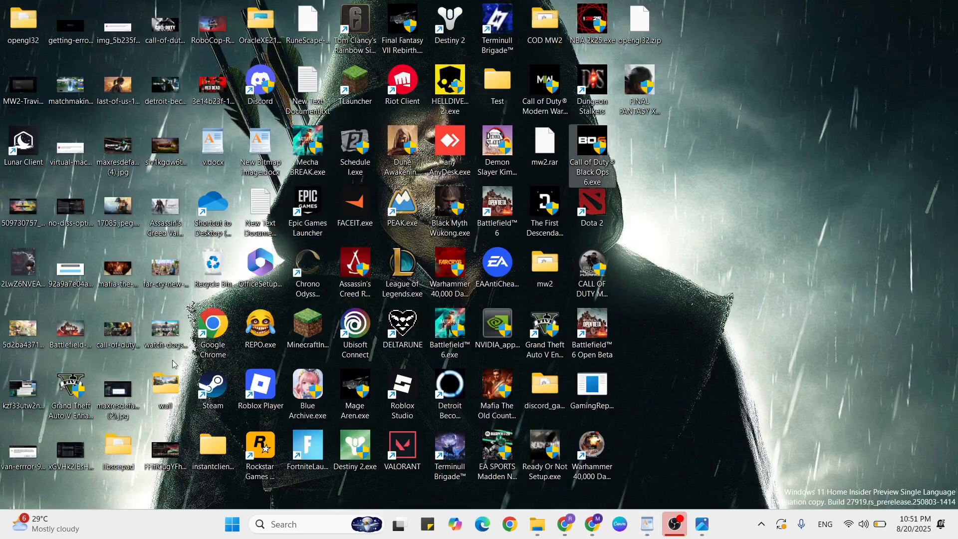
left_click(212, 389)
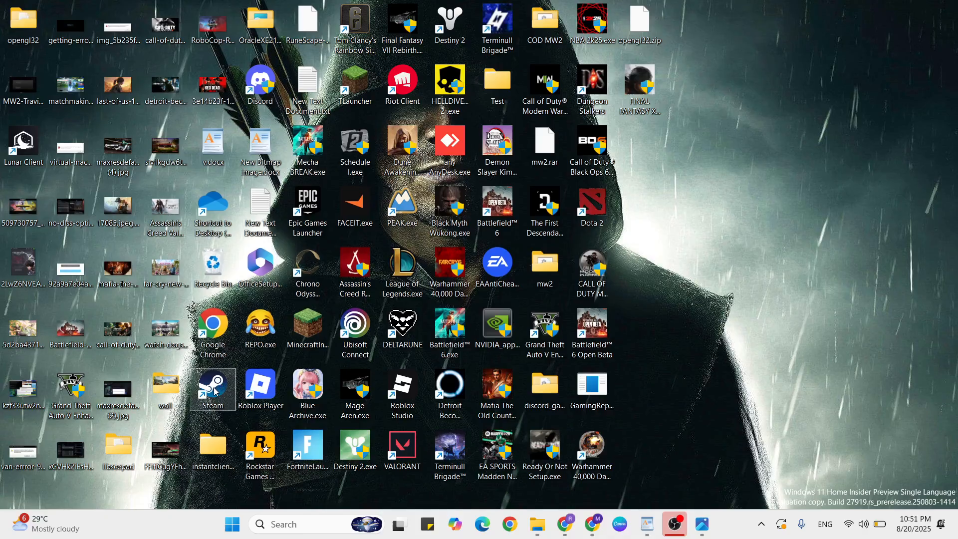
double_click(212, 388)
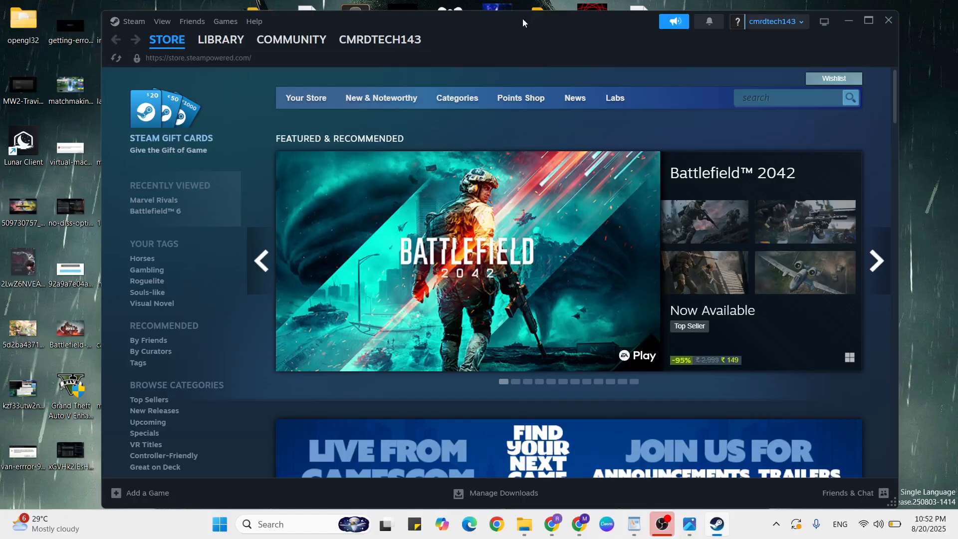
left_click(133, 21)
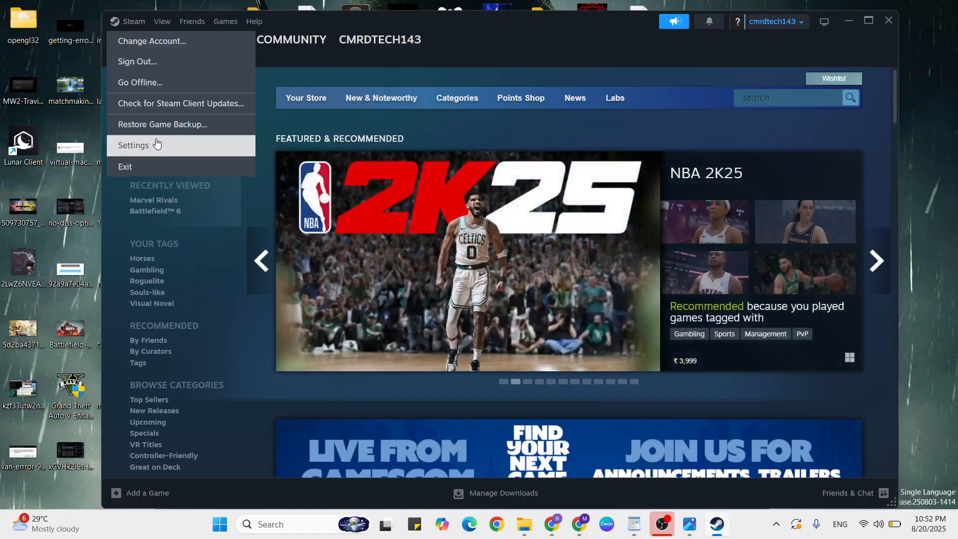
left_click(133, 144)
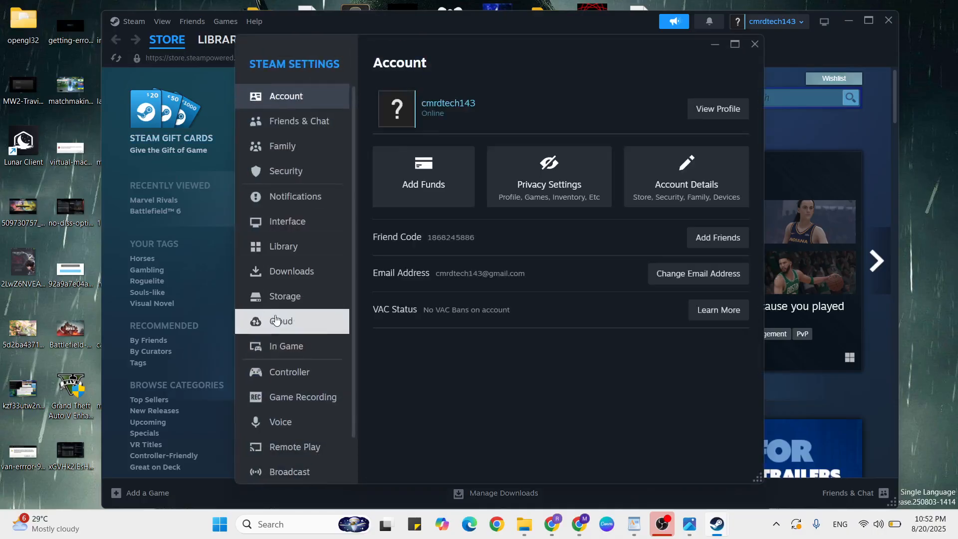
left_click(284, 296)
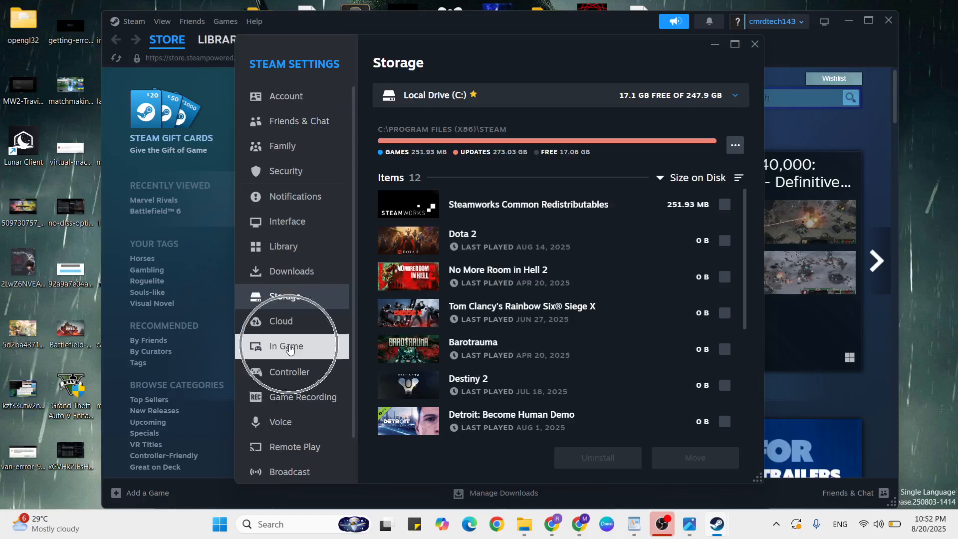
left_click(291, 270)
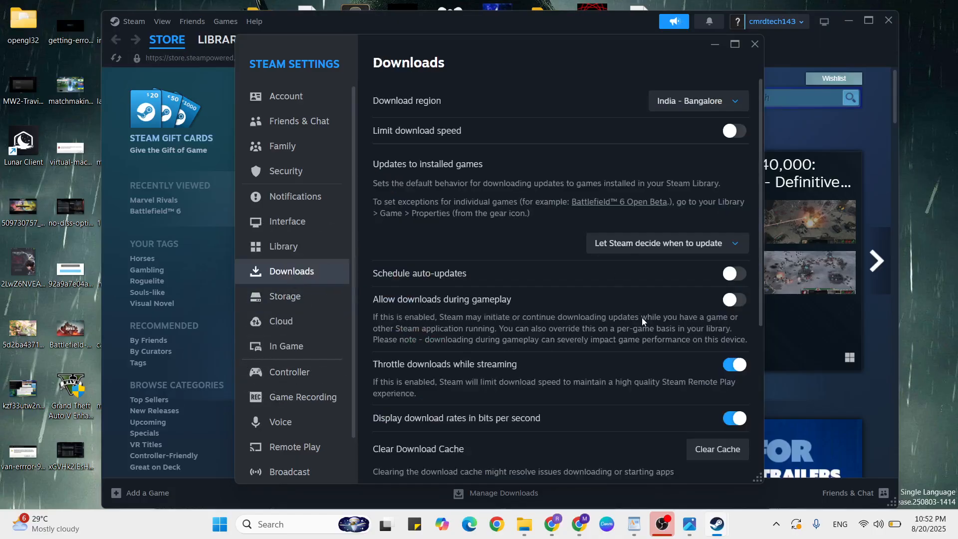
scroll("down", 3)
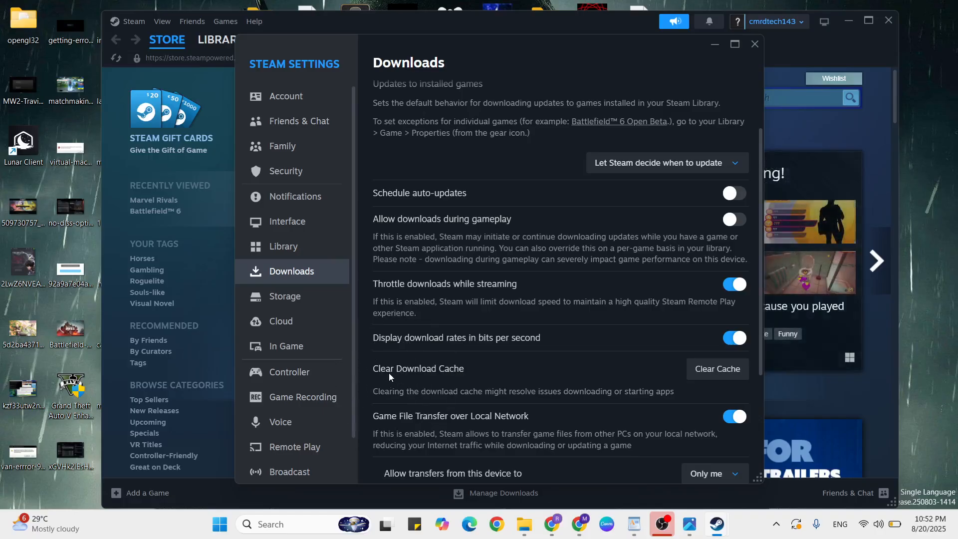
mouse_move(767, 402)
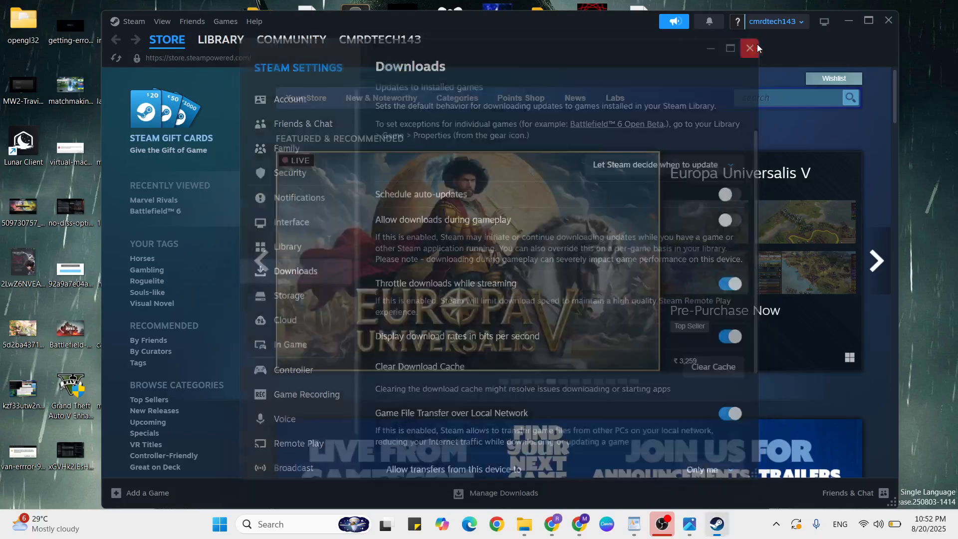
left_click(750, 48)
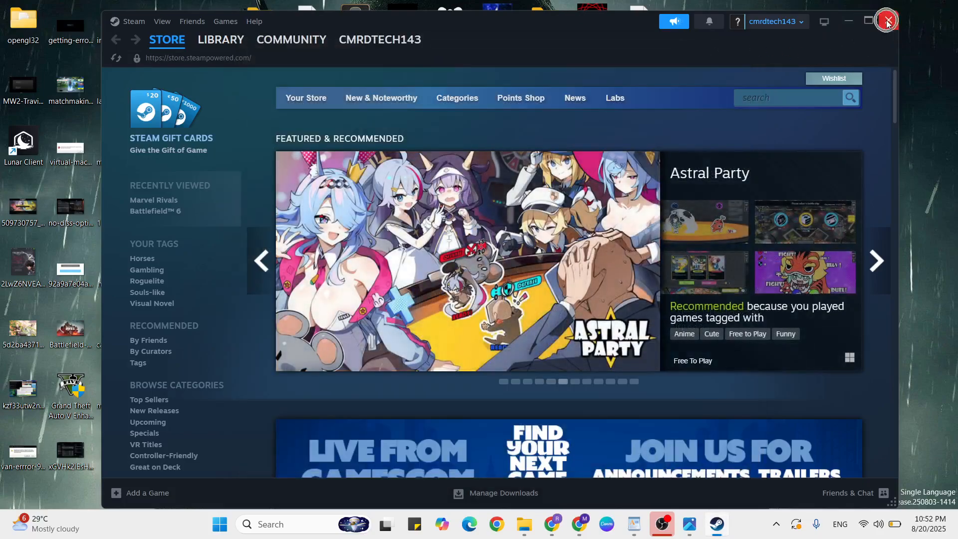
left_click(887, 20)
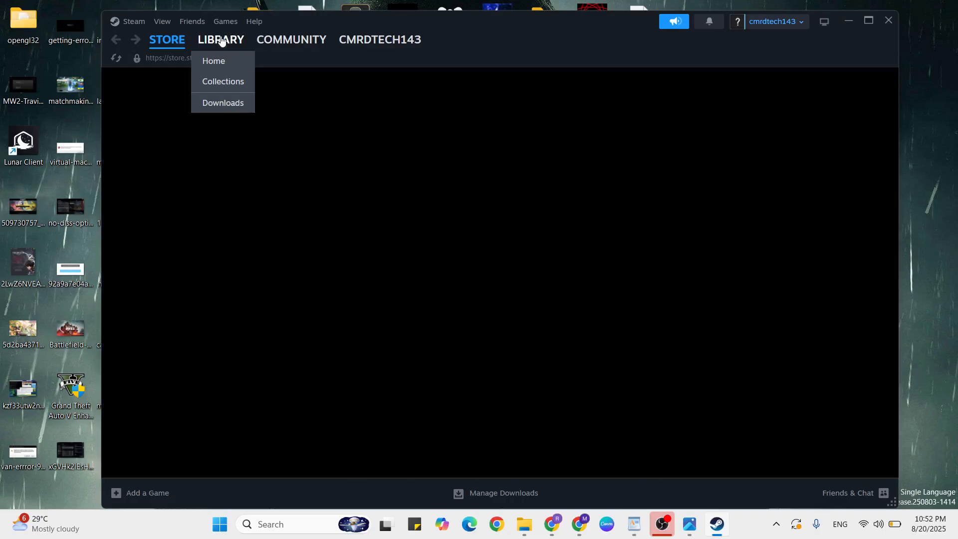
View Call of Duty Black Ops 6 properties in the Steam library, then close Steam
left_click(213, 61)
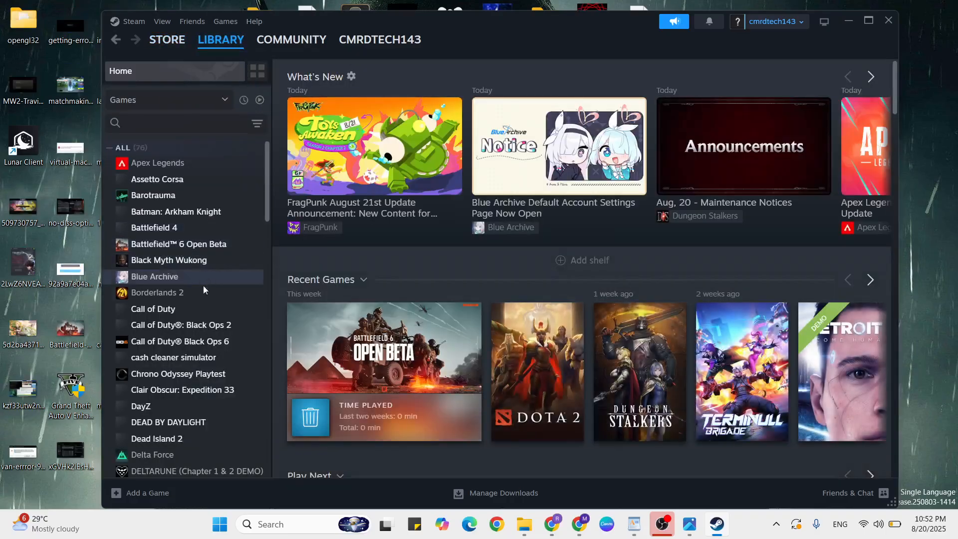
scroll("down", 3)
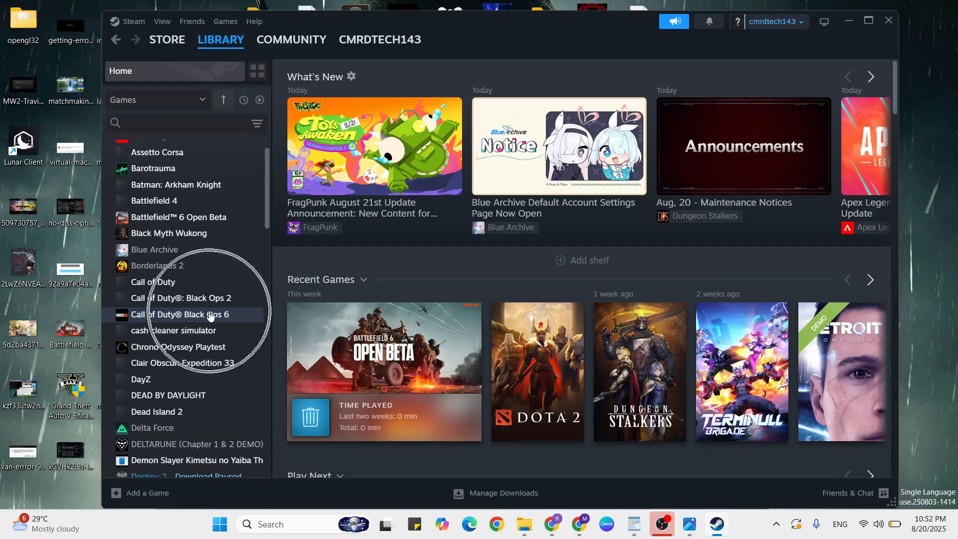
left_click(179, 314)
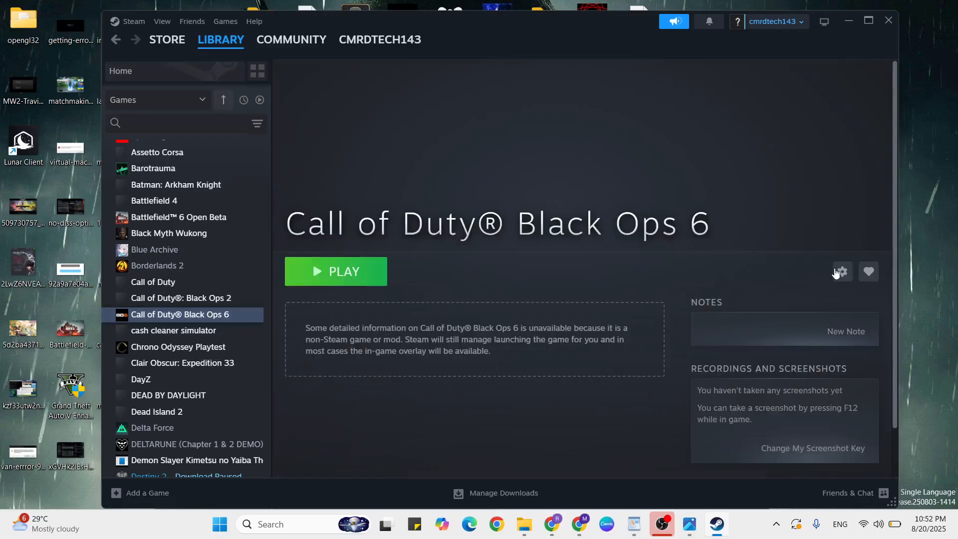
left_click(842, 271)
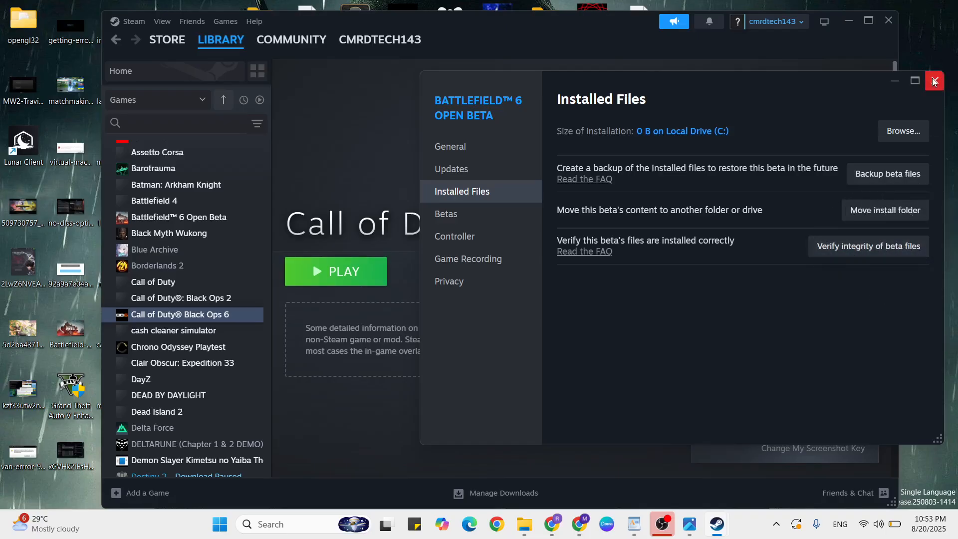
left_click(934, 80)
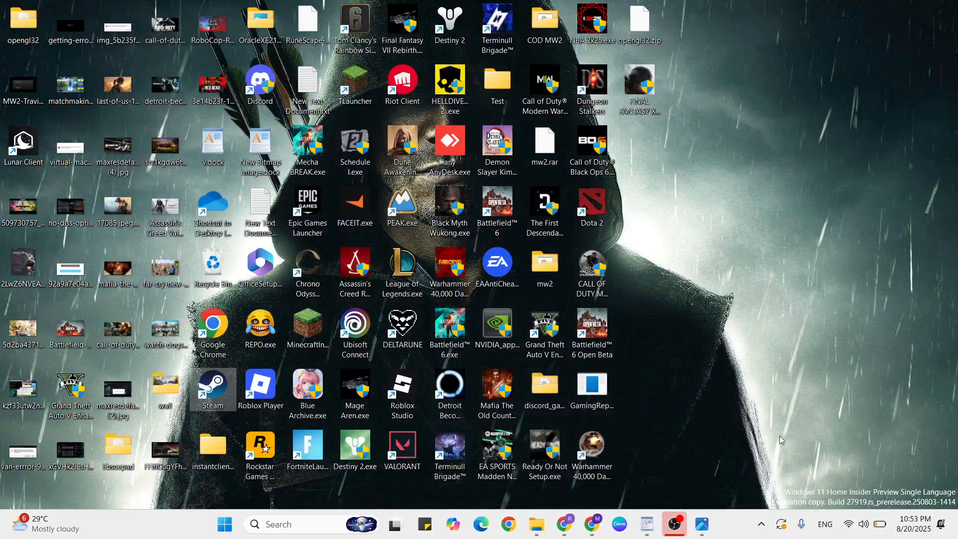
Open v.docx in WordPad and scroll to the final restart-the-system step
double_click(212, 147)
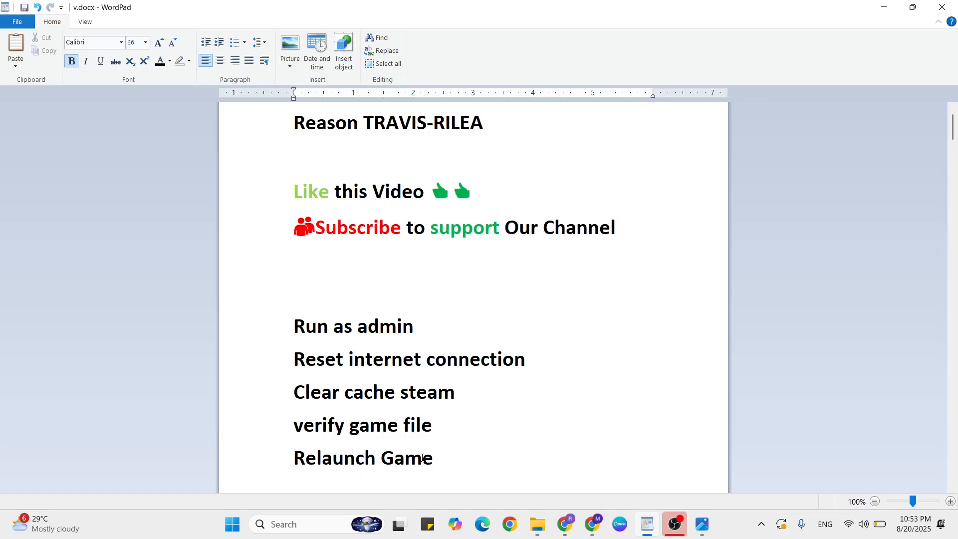
scroll("down", 3)
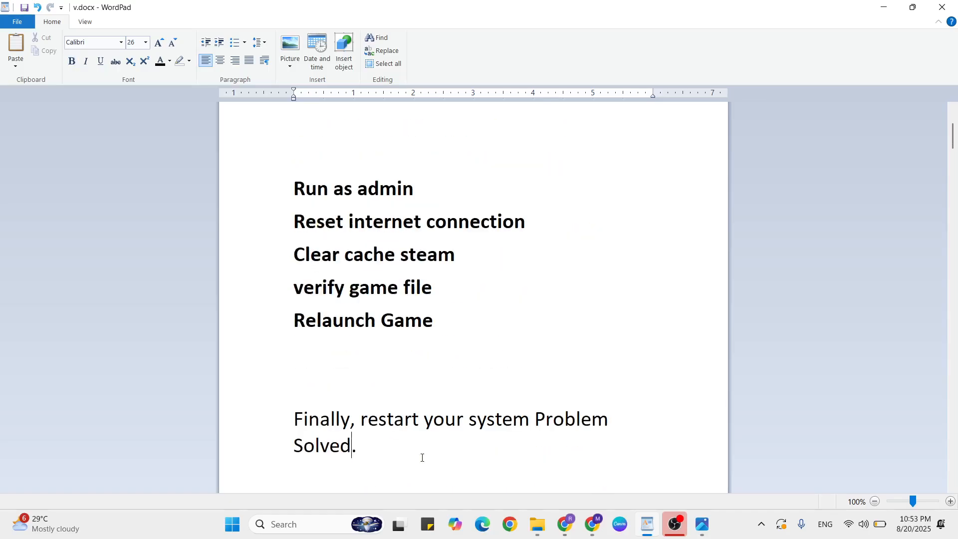